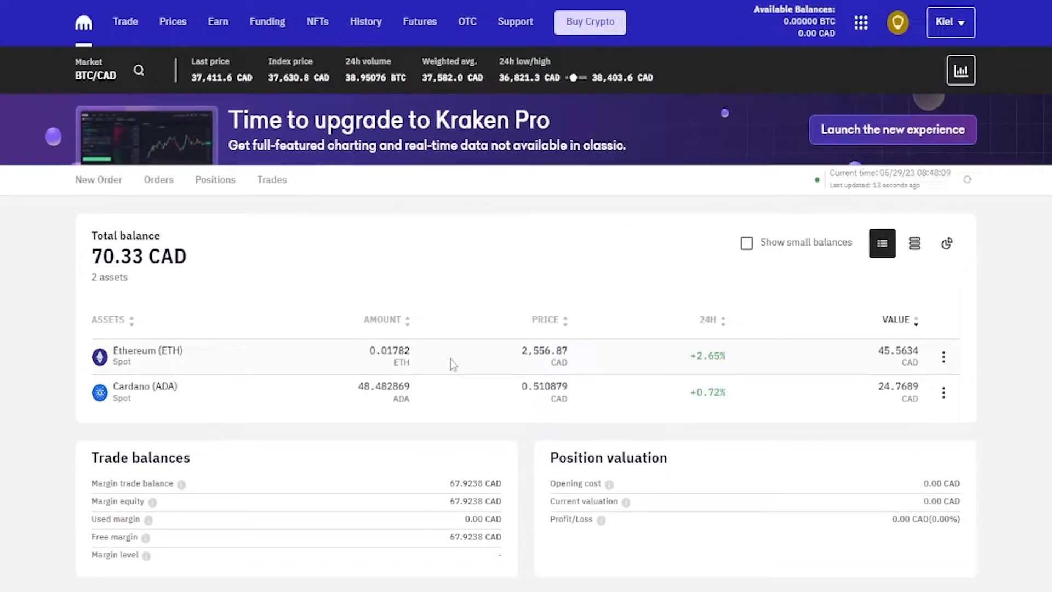
Browse the Buy Crypto form's asset list, then close it to return to the CA$70.39 portfolio.
left_click(590, 22)
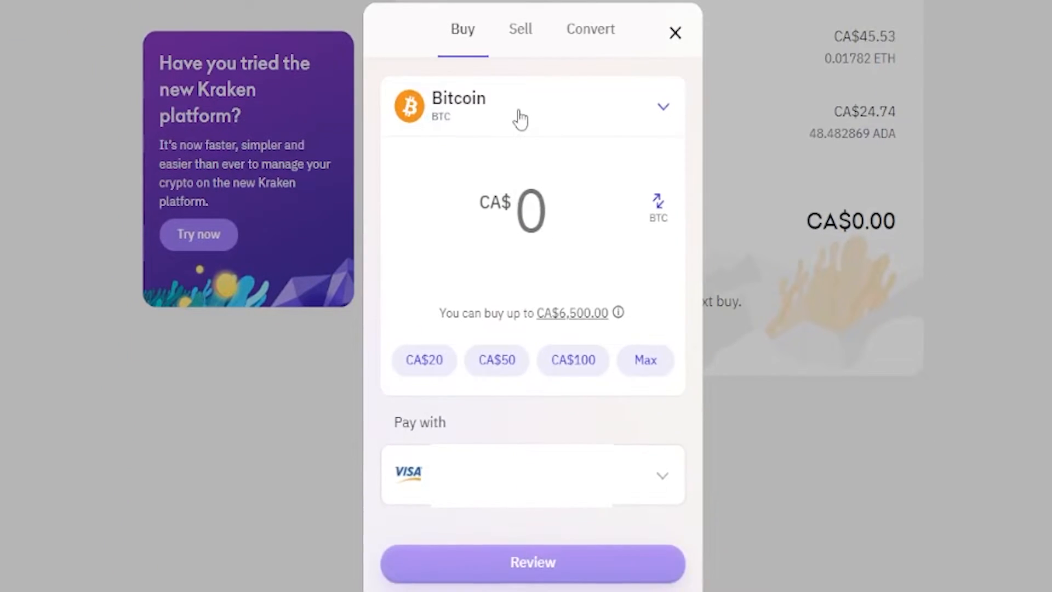
left_click(531, 106)
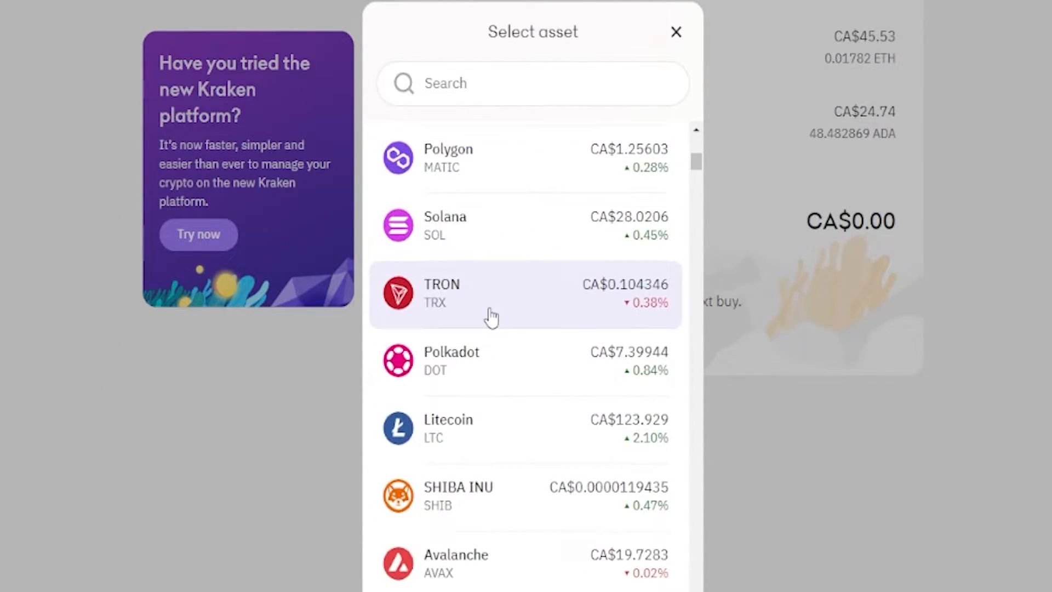
scroll("up", 3)
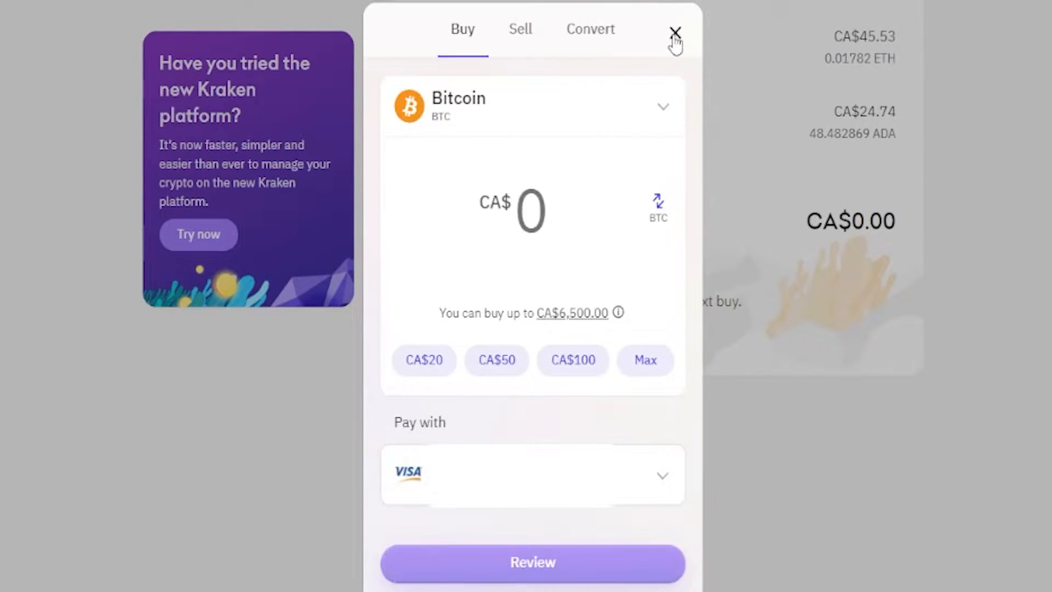
left_click(676, 32)
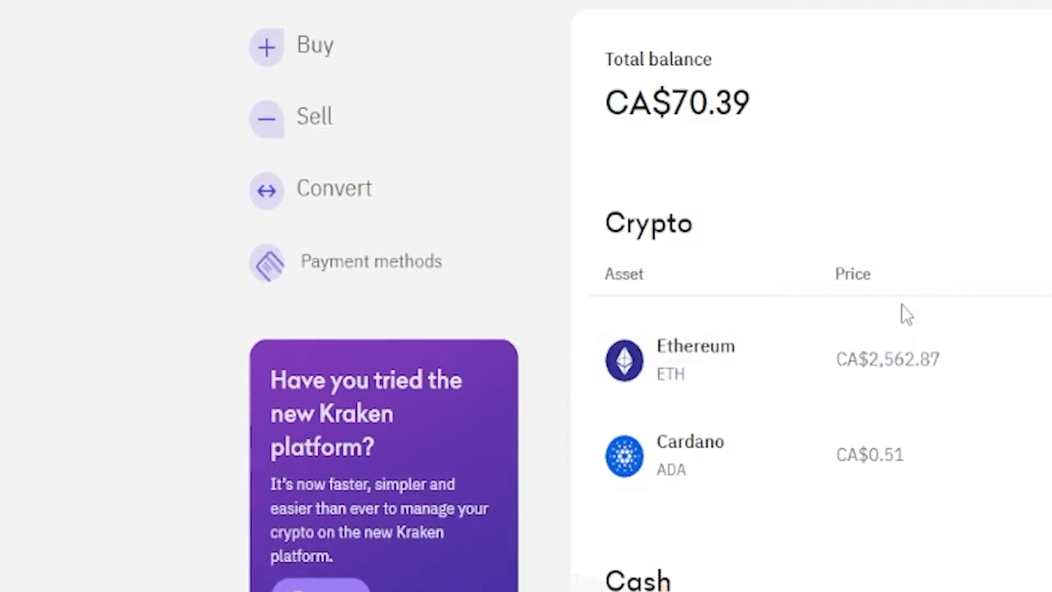
Review the Earn staking assets table and their reward rates with zero staking balance.
left_click(289, 32)
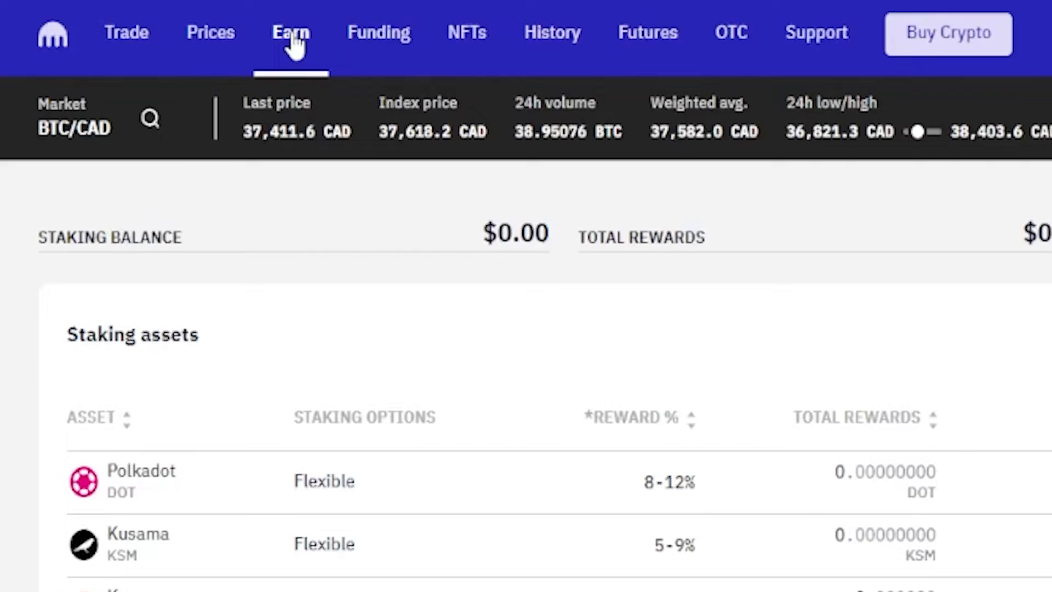
scroll("down", 3)
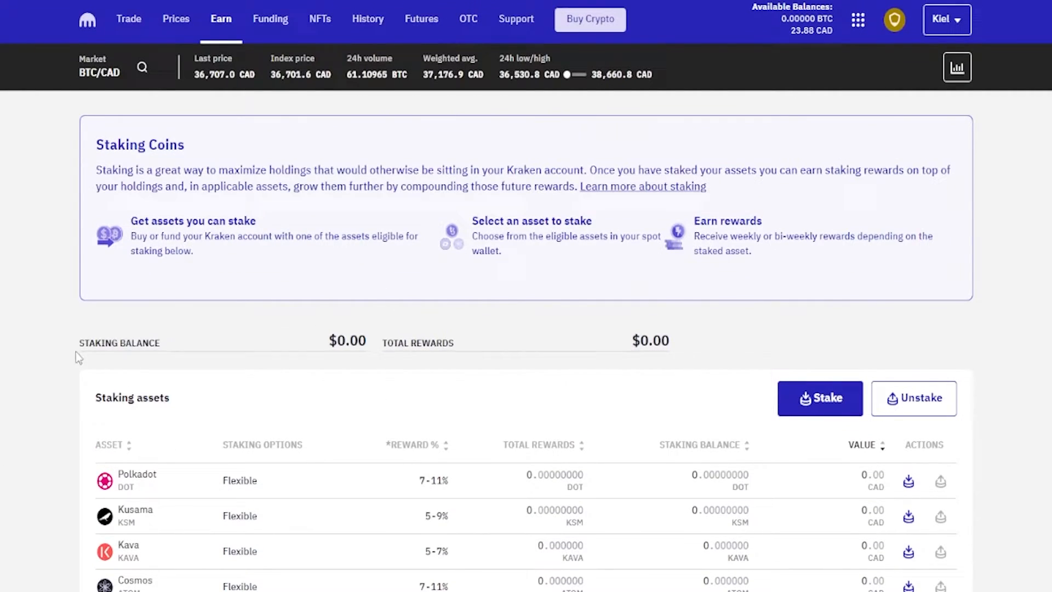
double_click(120, 343)
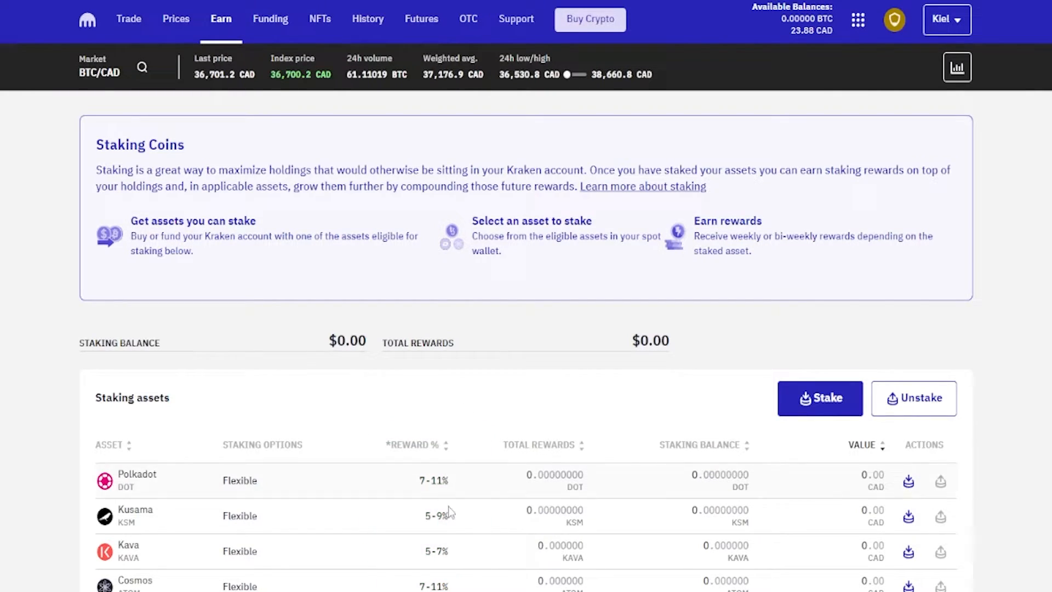
scroll("down", 3)
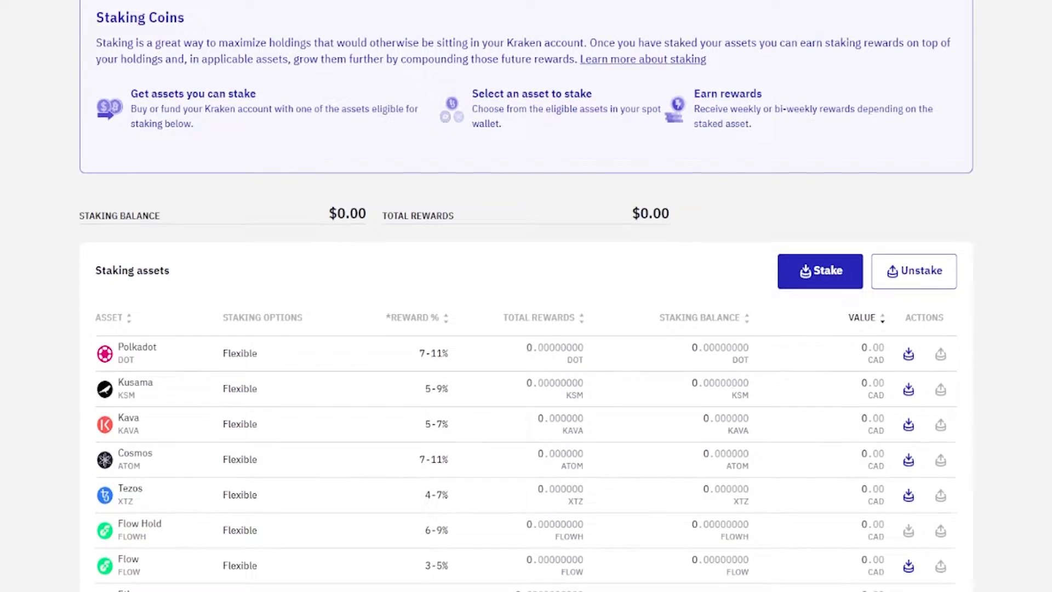
scroll("down", 3)
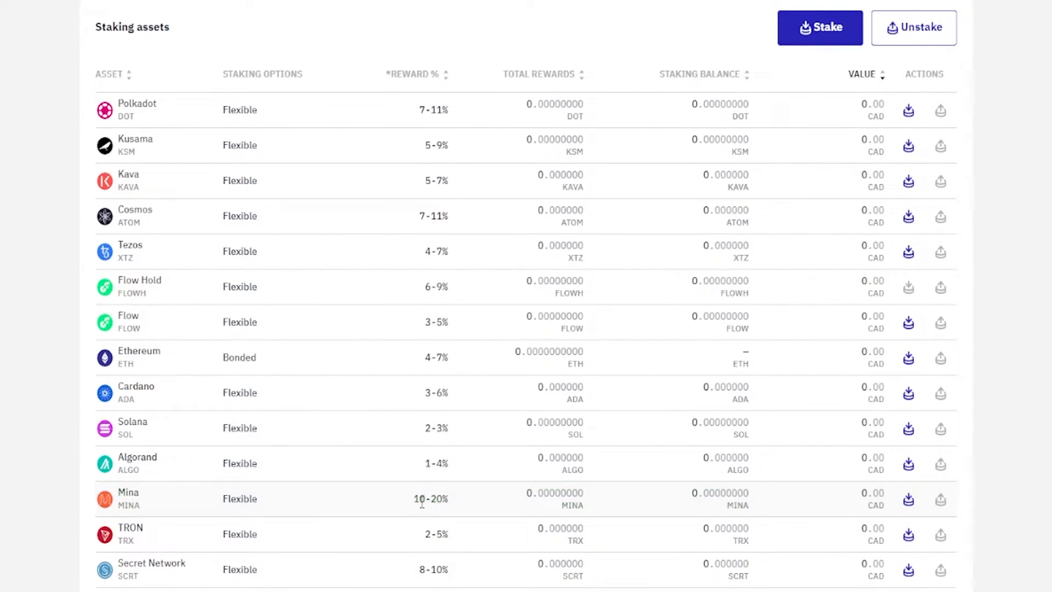
double_click(432, 499)
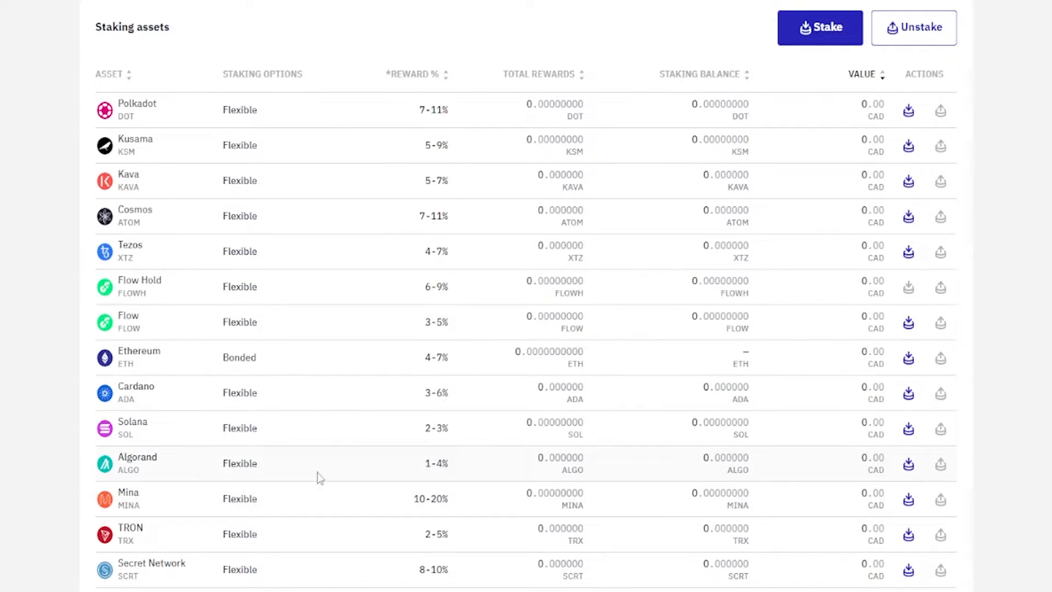
mouse_move(178, 337)
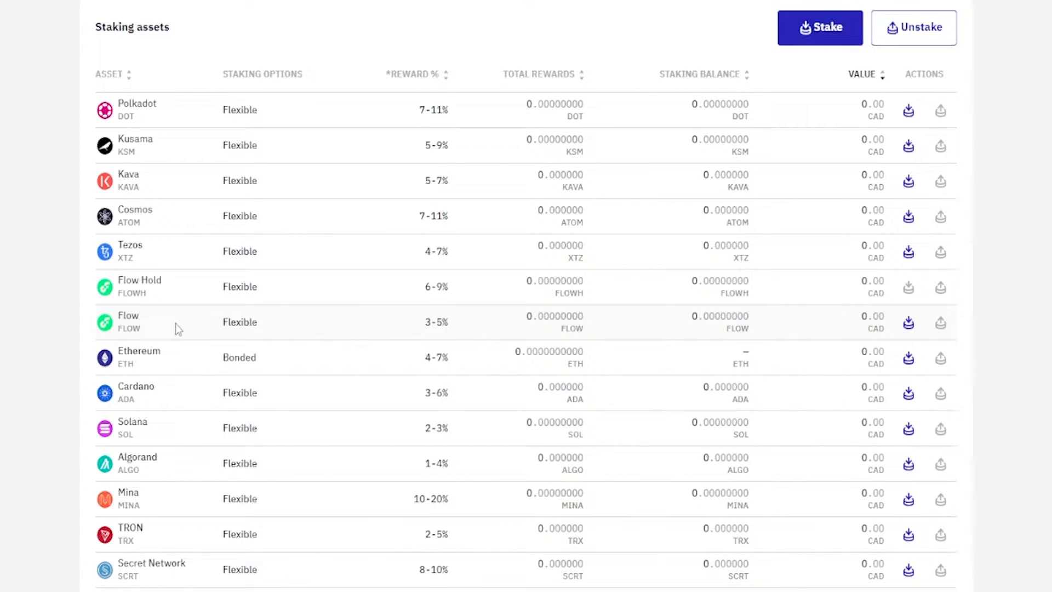
mouse_move(417, 146)
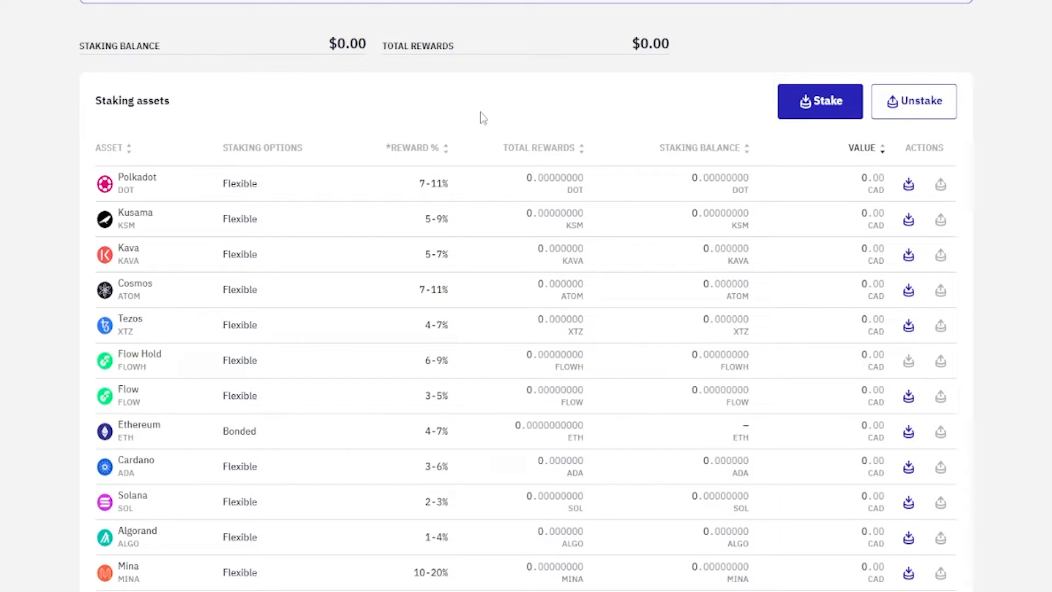
mouse_move(925, 148)
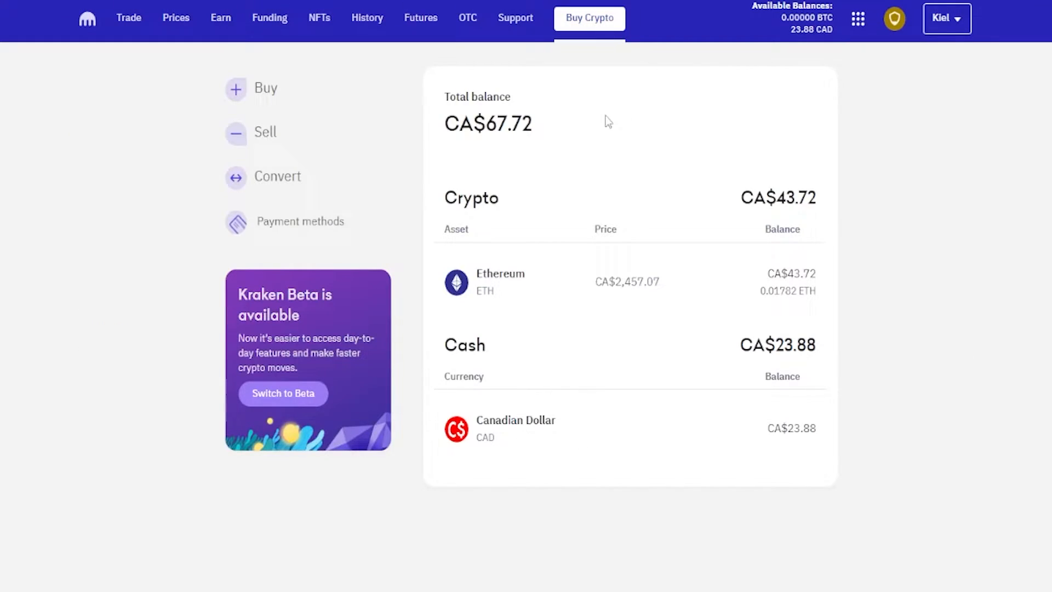
Buy 48.482856 ADA of Cardano with the full CA$23.88 cash balance and view the holdings.
left_click(264, 88)
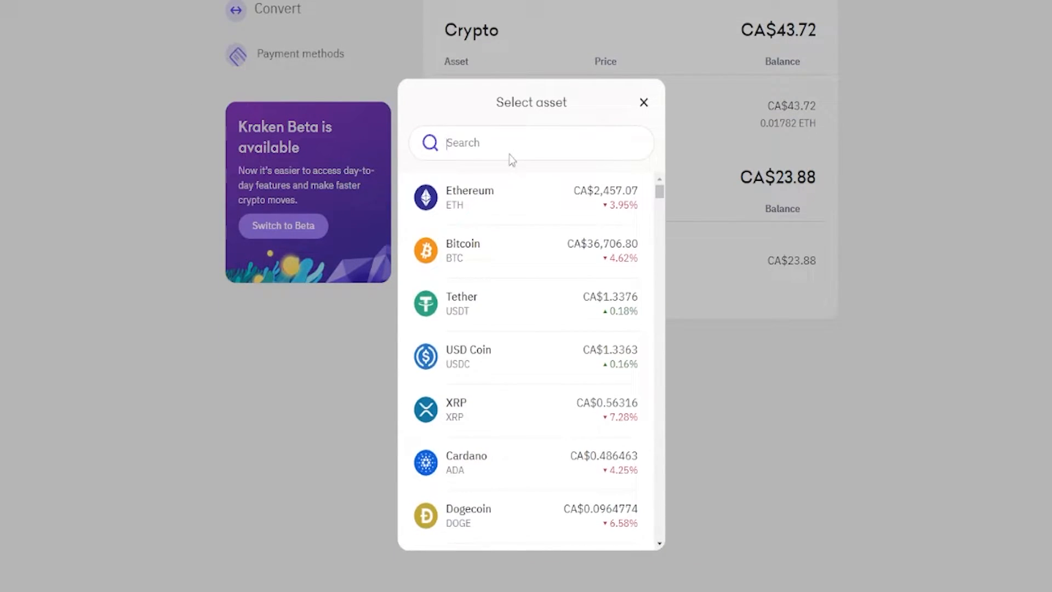
left_click(466, 463)
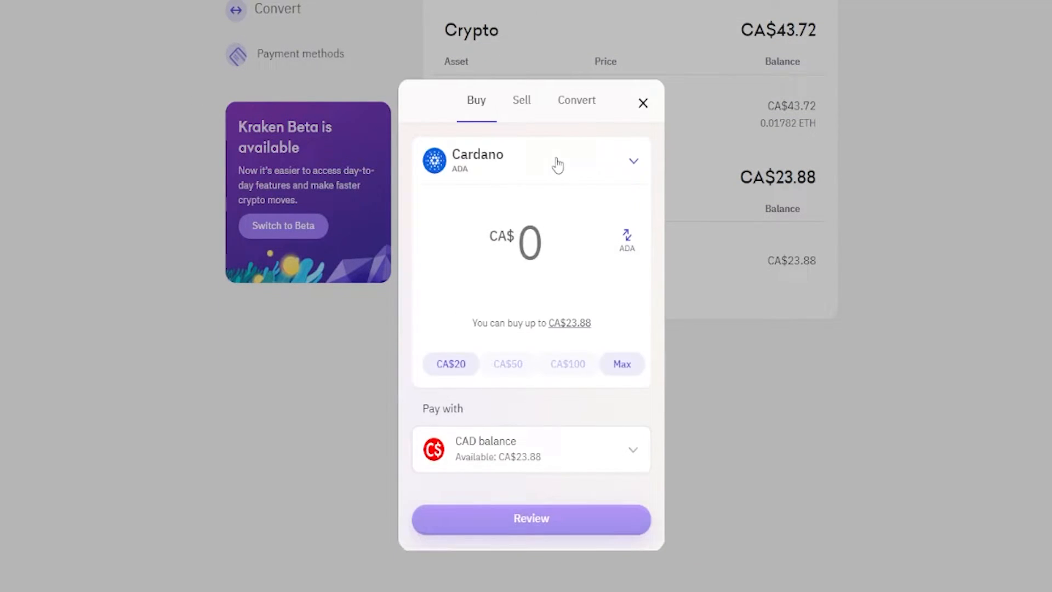
left_click(620, 364)
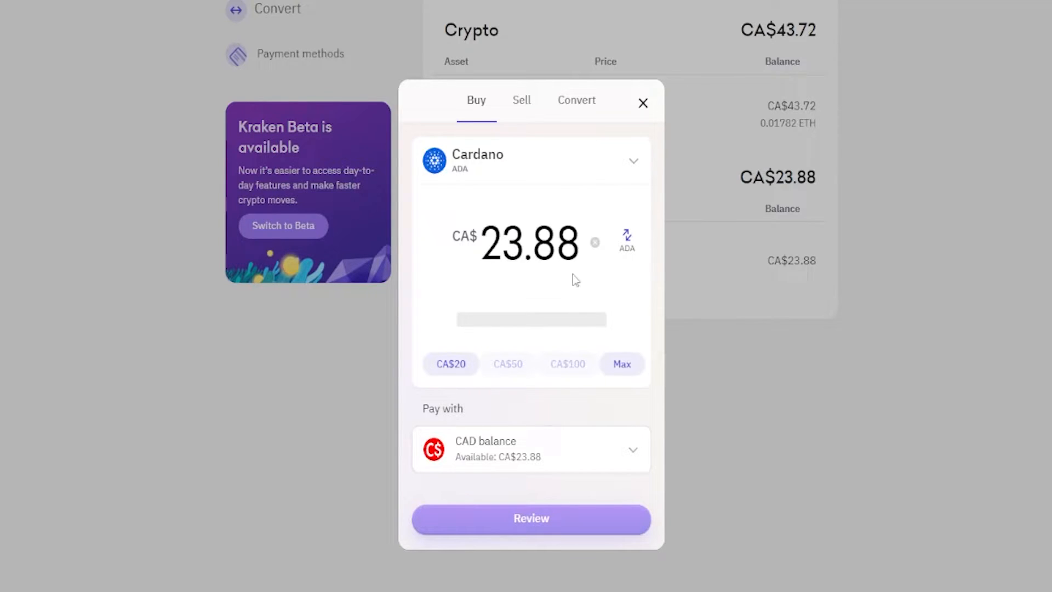
left_click(575, 100)
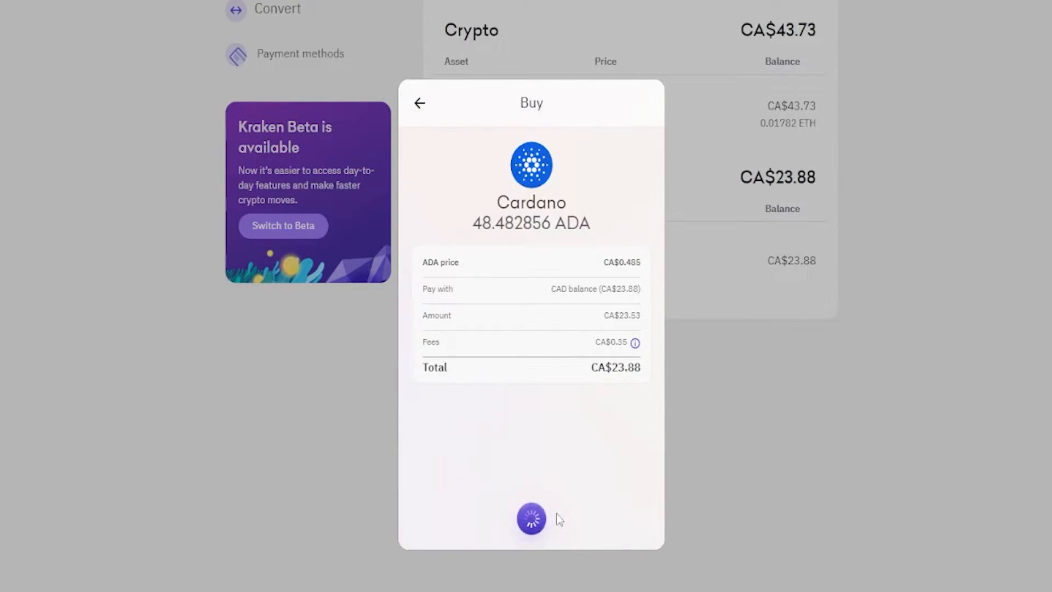
left_click(531, 520)
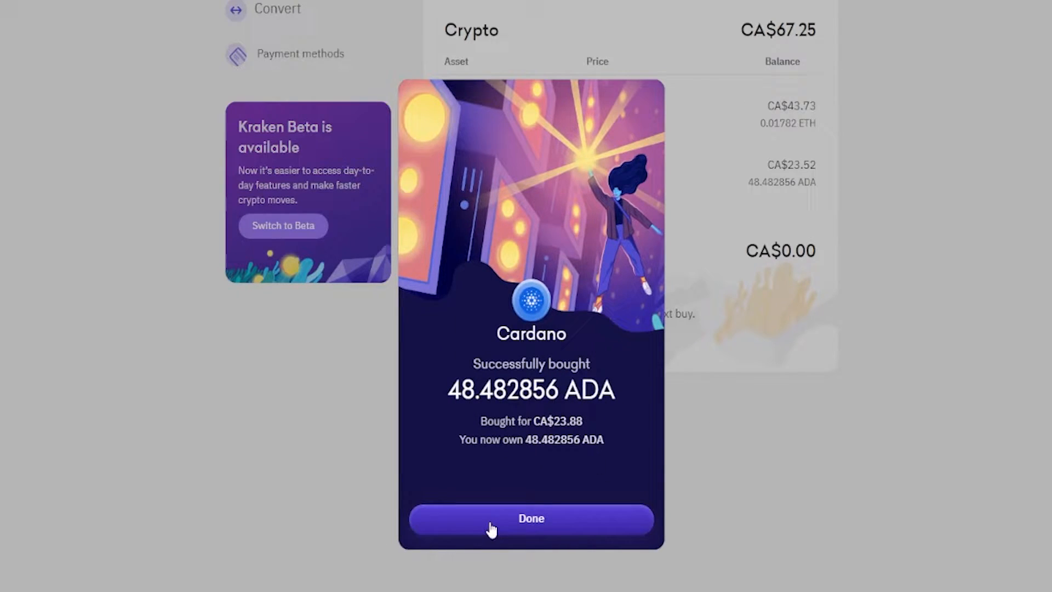
left_click(530, 519)
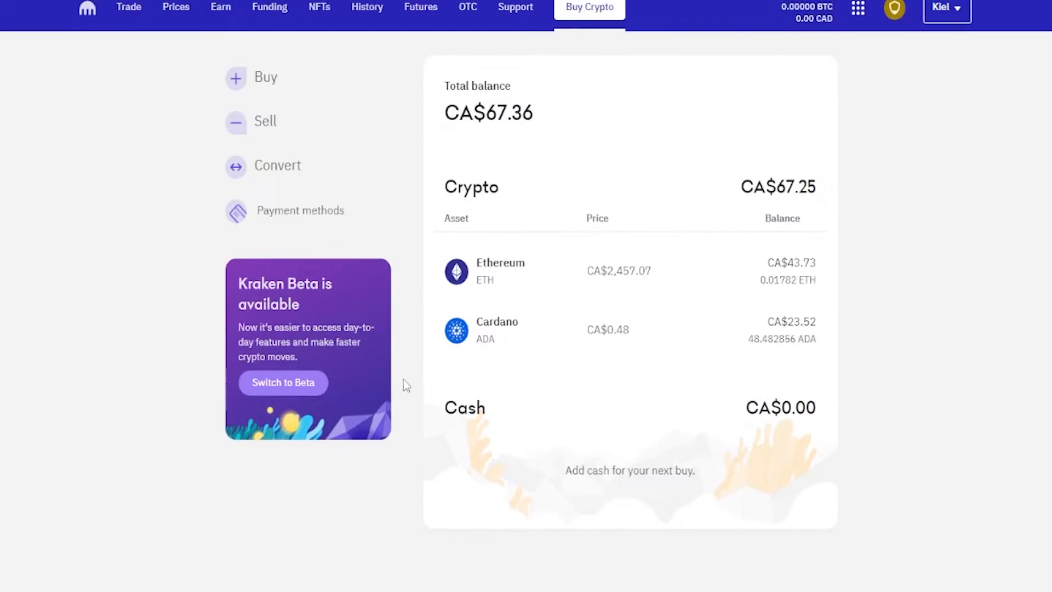
Go to the Earn page and find Cardano's 3–6% flexible staking row.
left_click(221, 8)
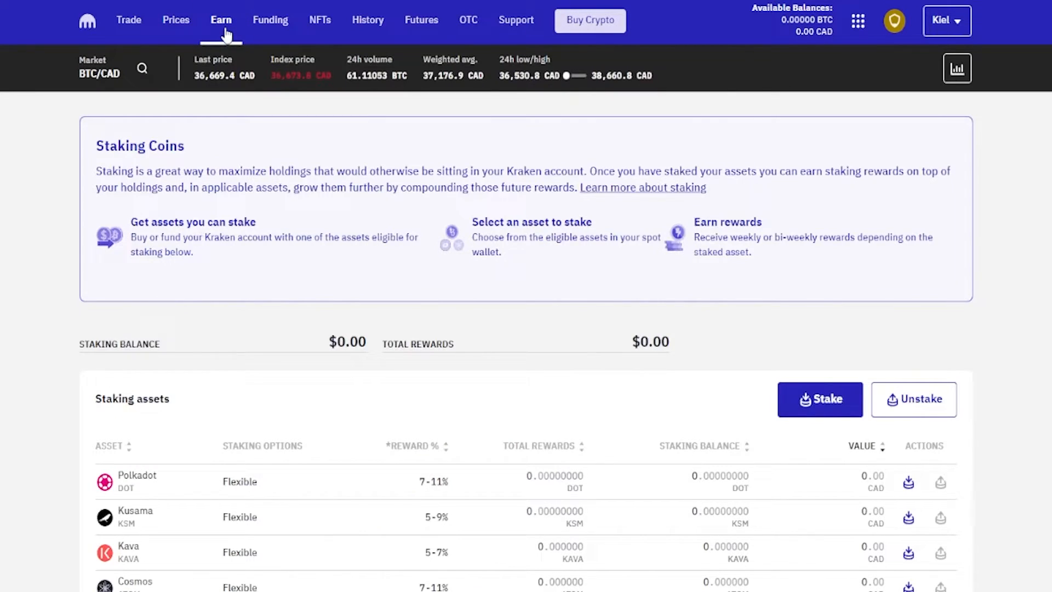
scroll("down", 3)
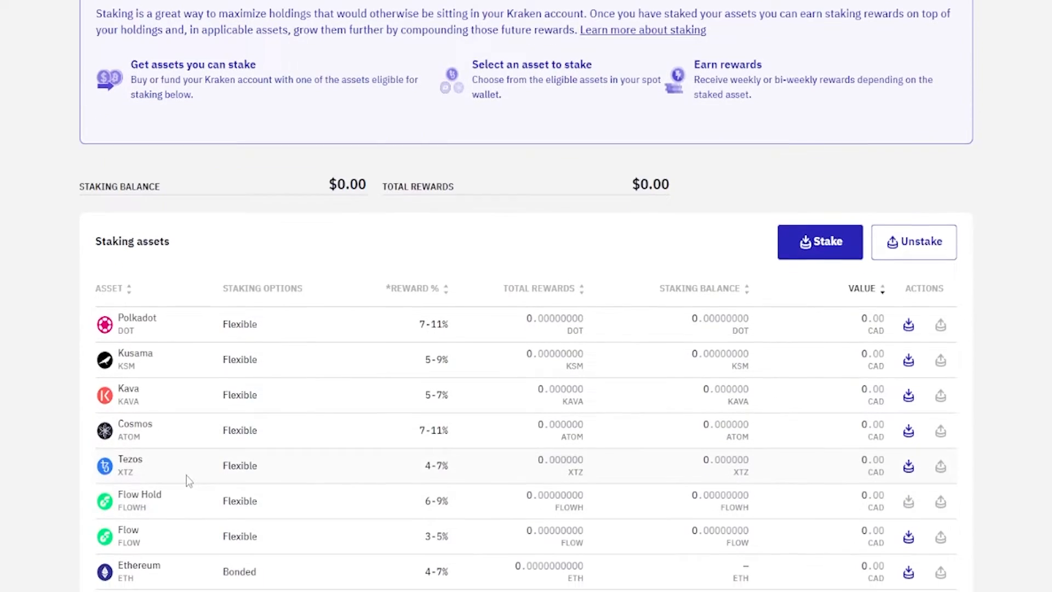
scroll("down", 3)
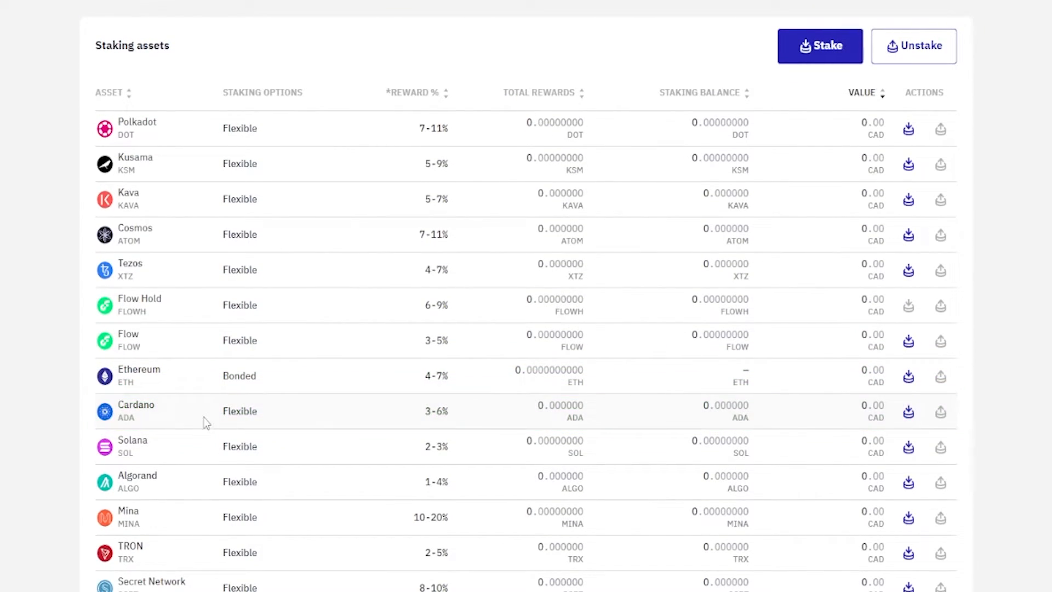
mouse_move(907, 412)
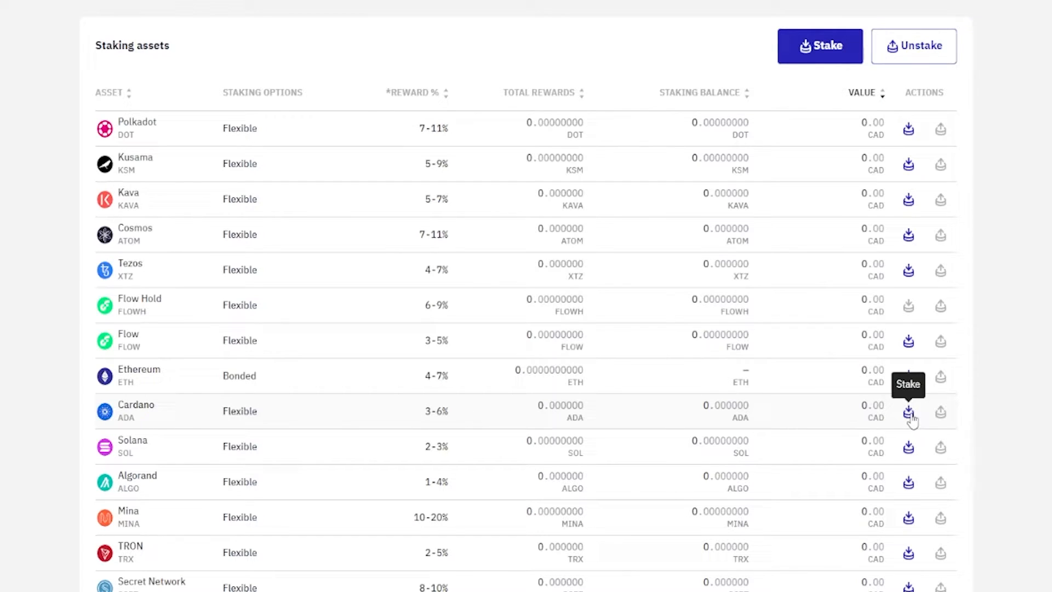
Stake 48 ADA of Cardano, giving a staking balance worth CA$23.26.
left_click(908, 412)
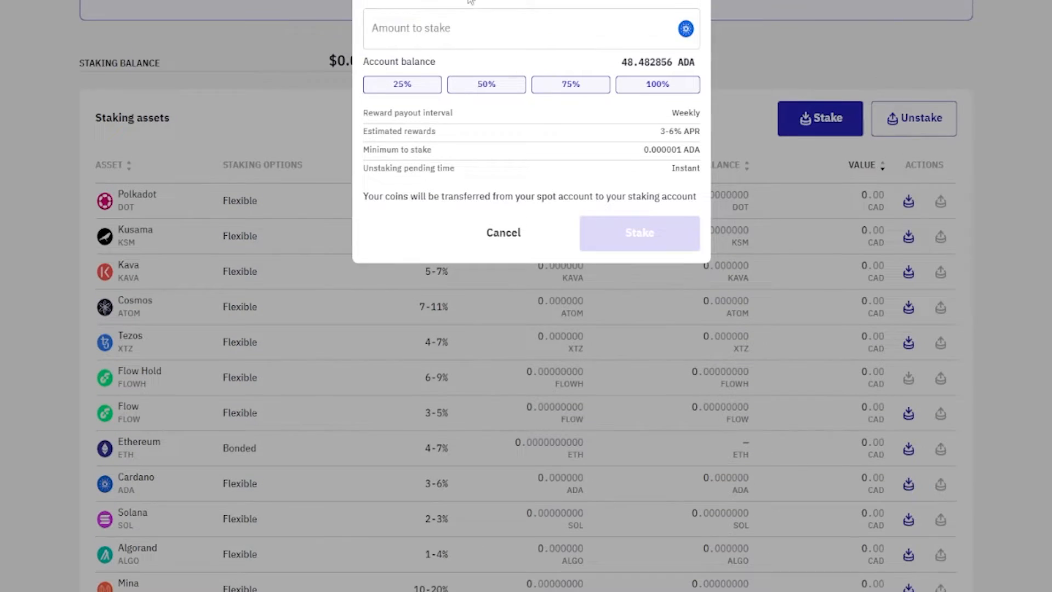
scroll("down", 3)
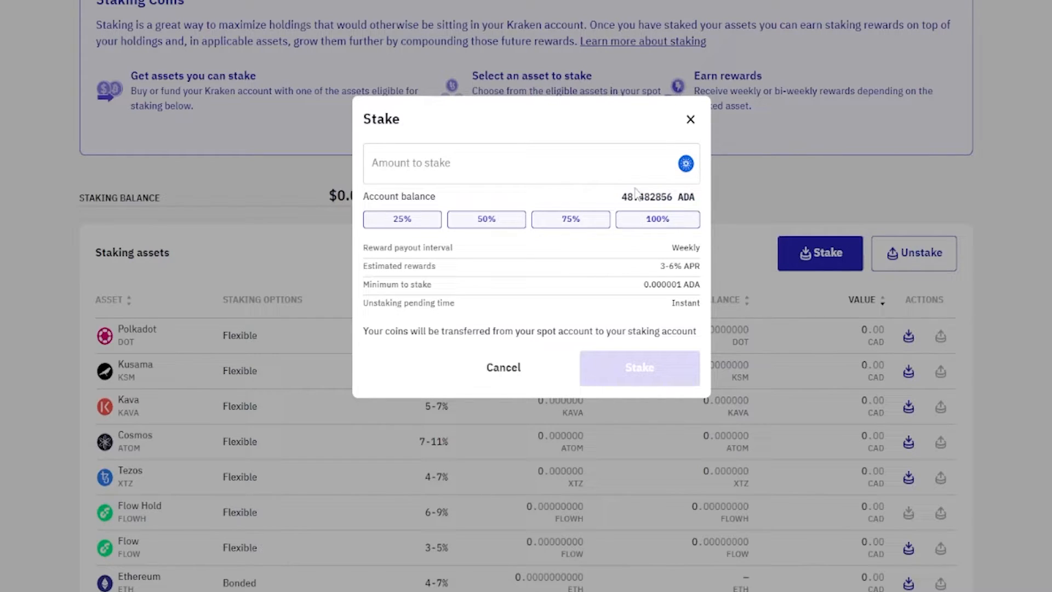
mouse_move(367, 250)
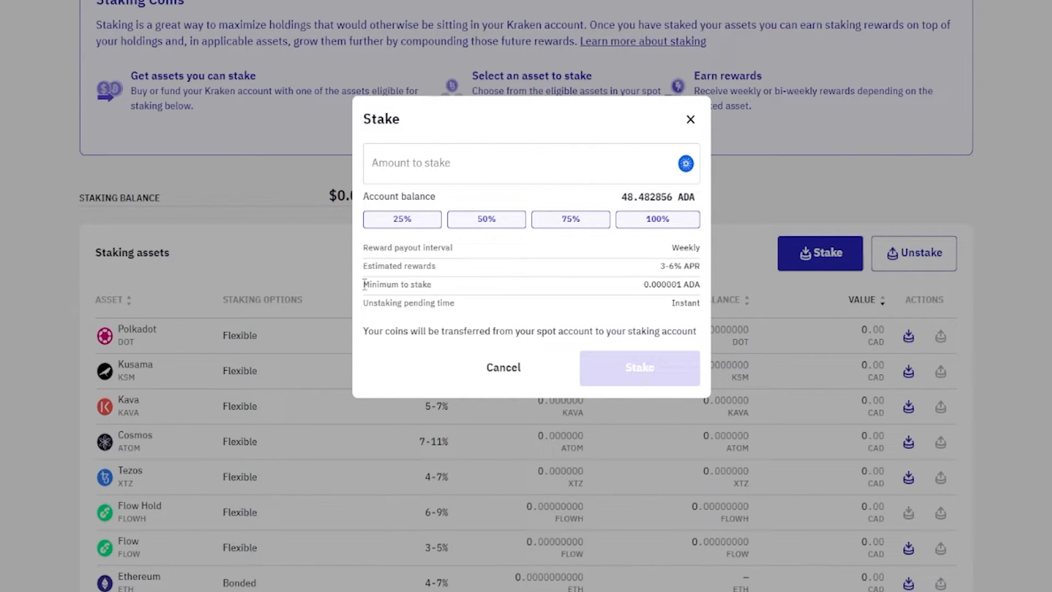
double_click(655, 285)
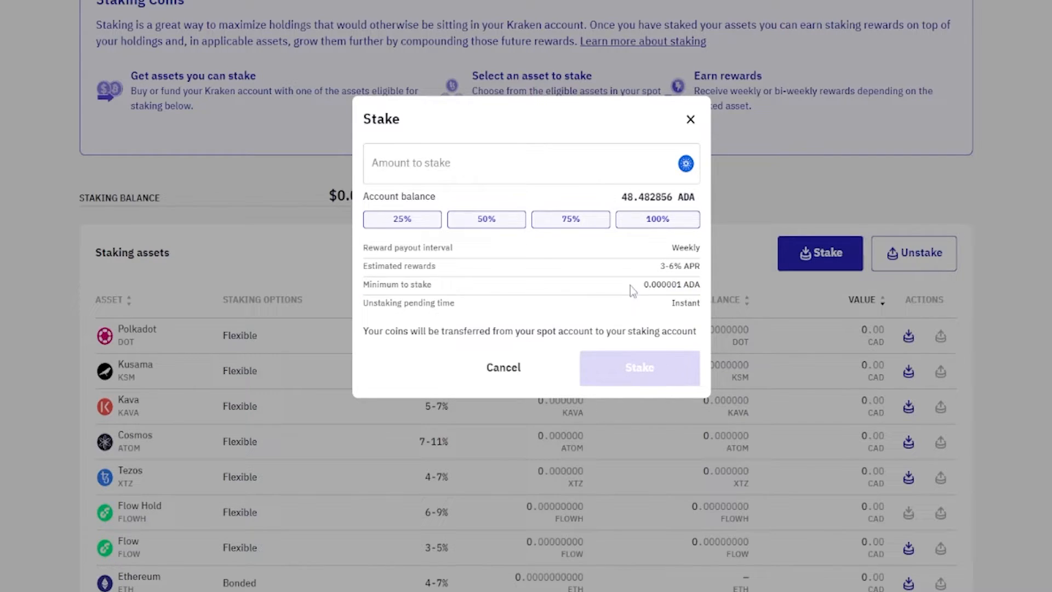
double_click(408, 303)
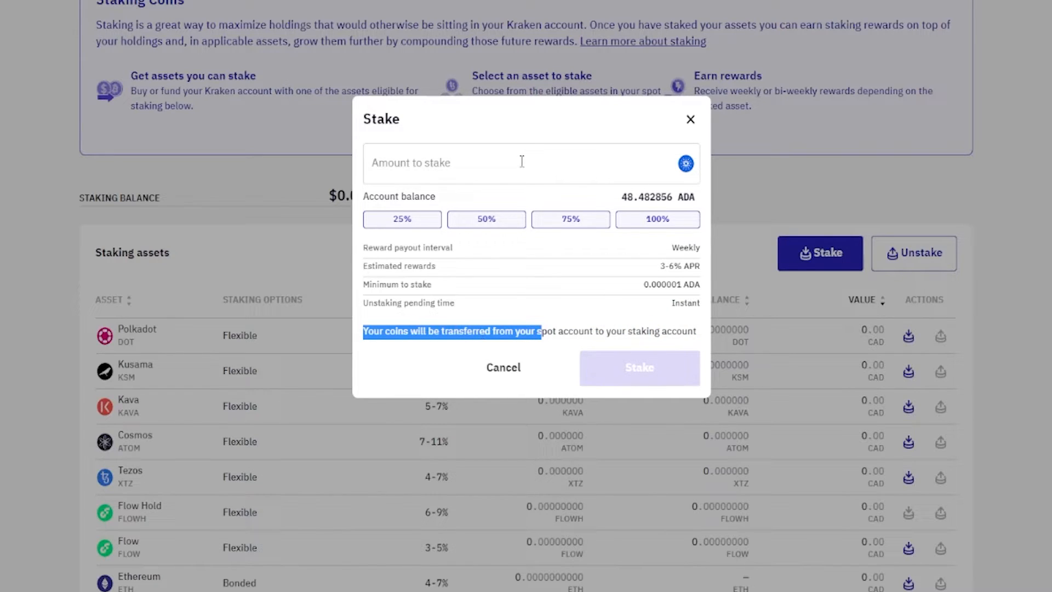
type("487")
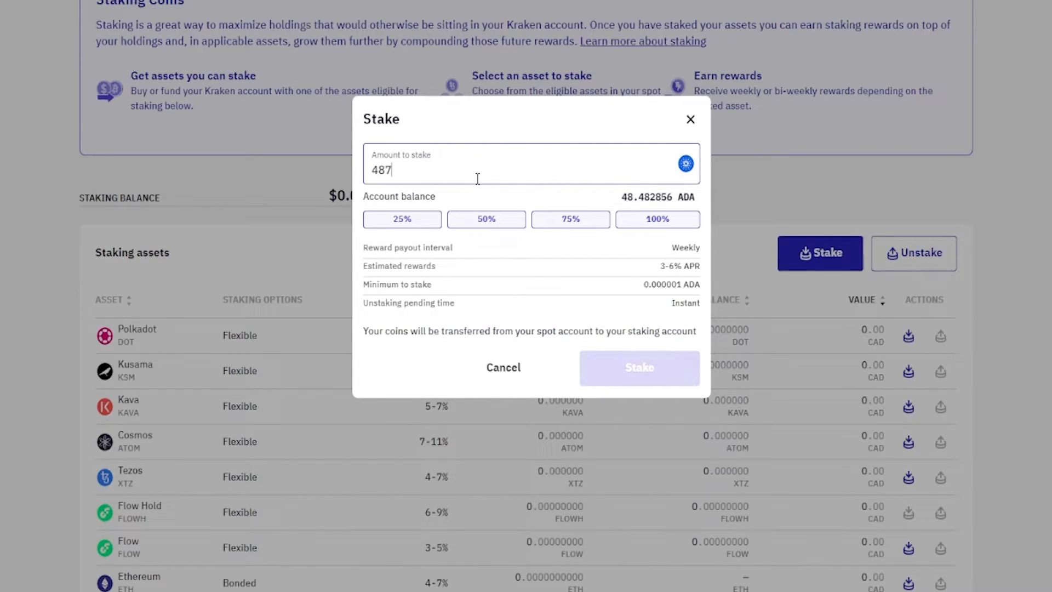
key("Backspace")
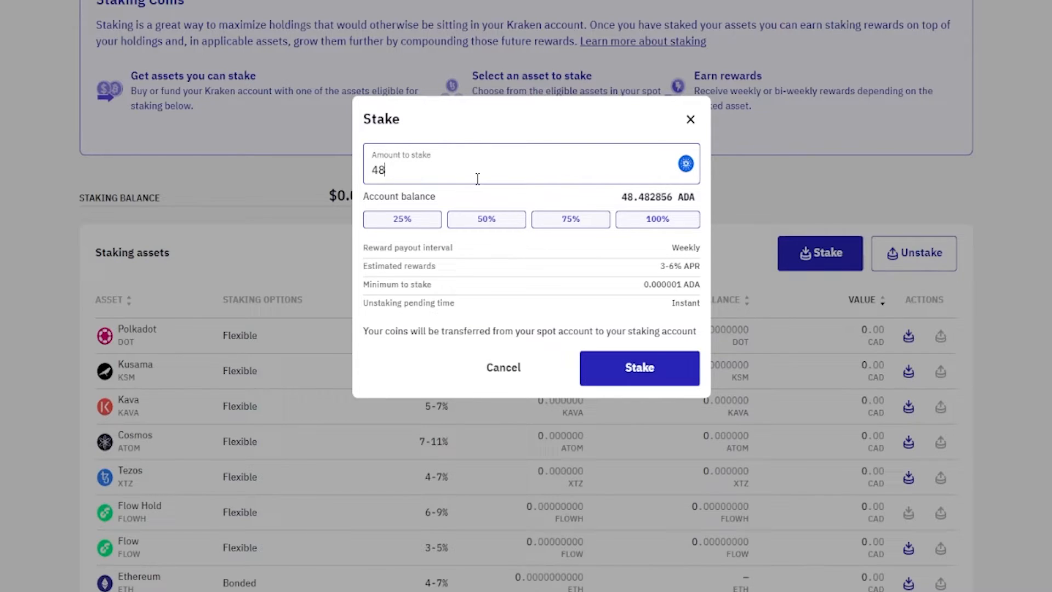
left_click(638, 367)
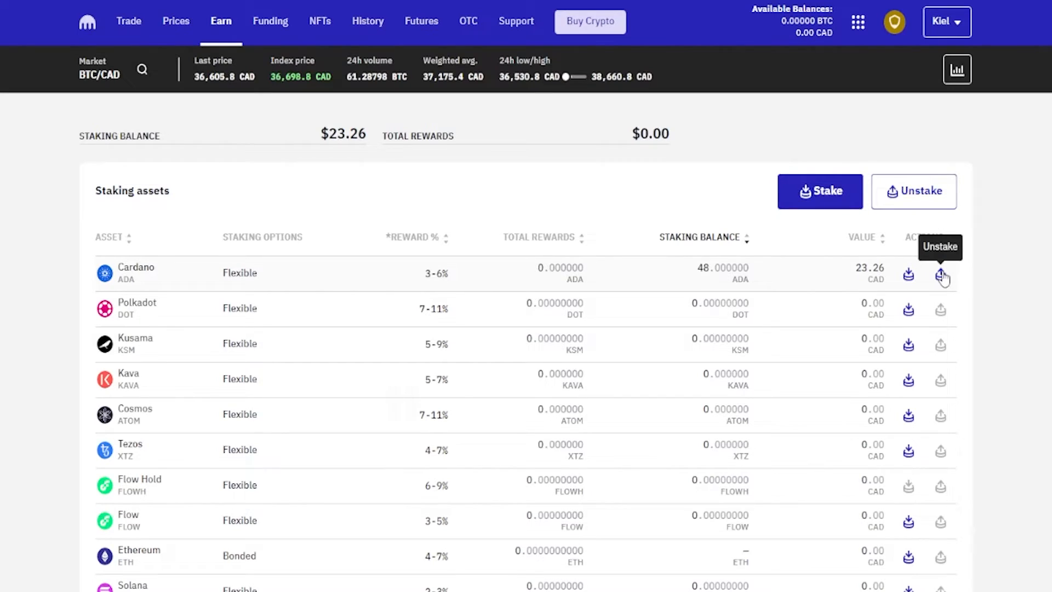
Start unstaking the 48 ADA Cardano staking balance.
left_click(943, 275)
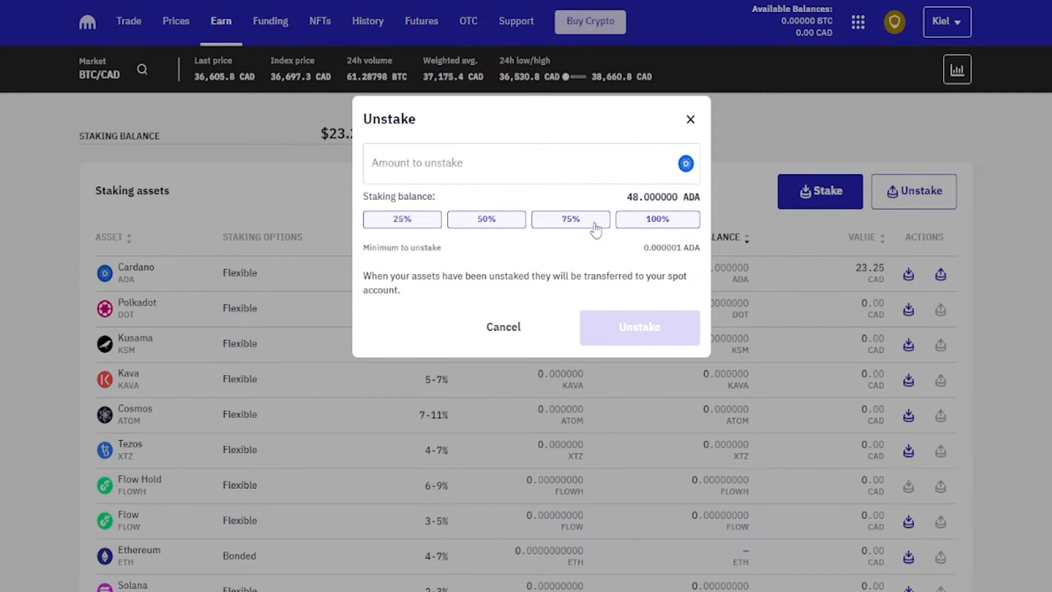
Unstake 100% of the 48 ADA to the spot account, leaving $0.00 staked.
left_click(657, 220)
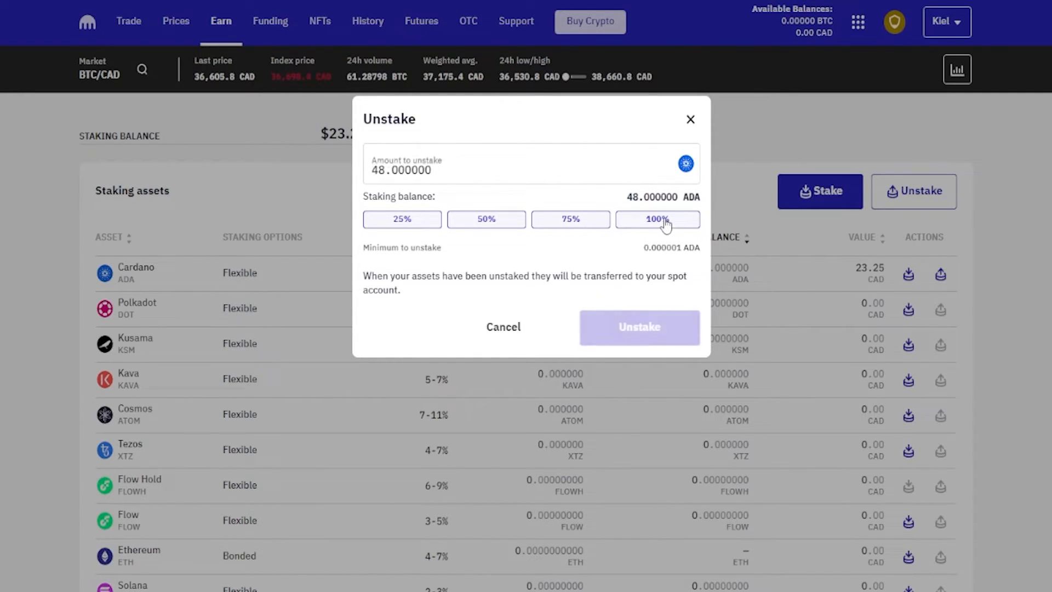
left_click(638, 327)
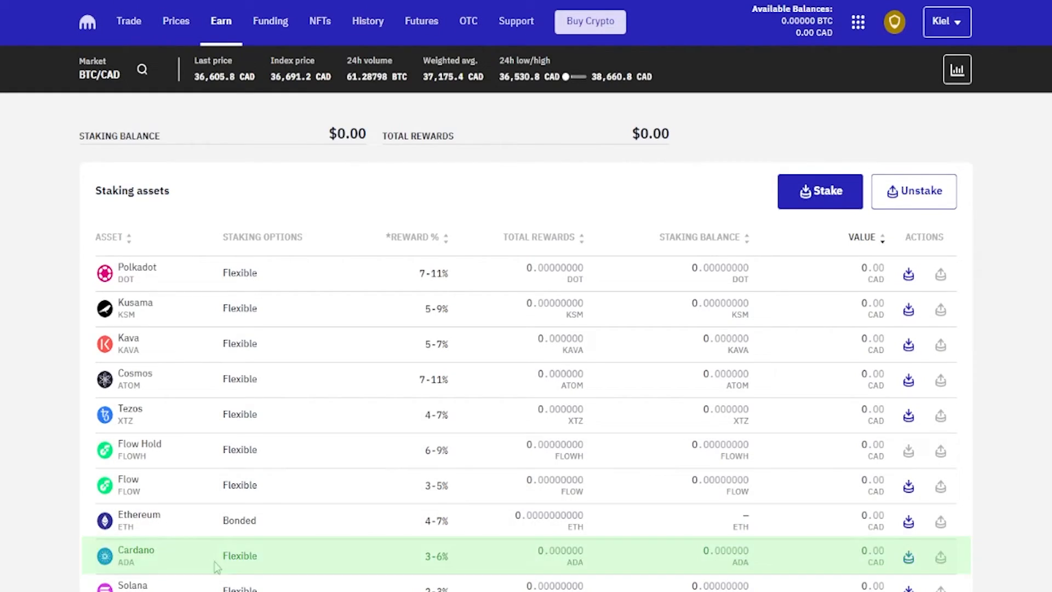
mouse_move(301, 570)
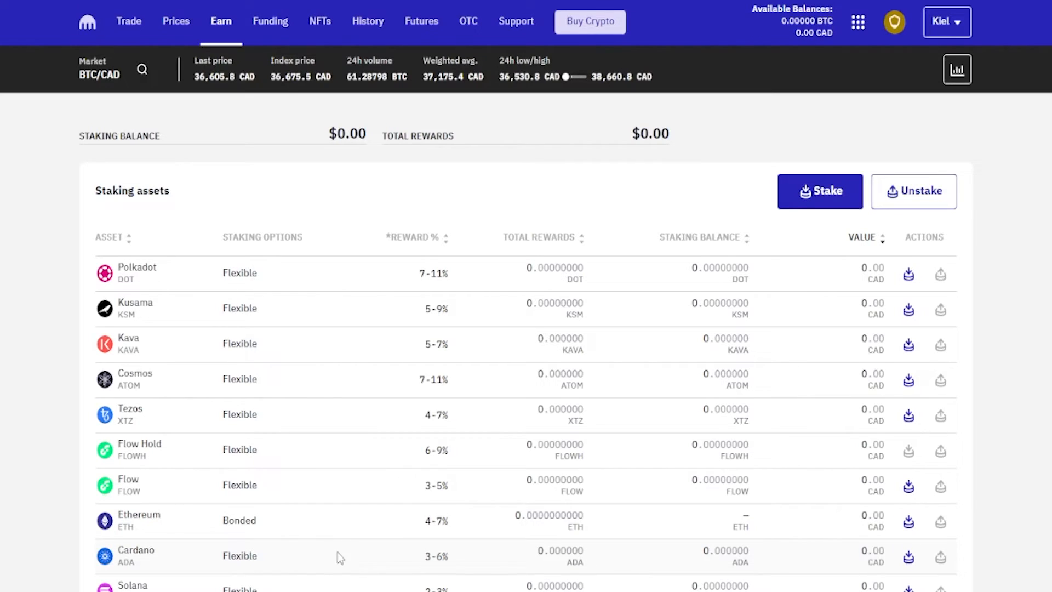
Return to the Kraken account dashboard via the logo.
left_click(85, 22)
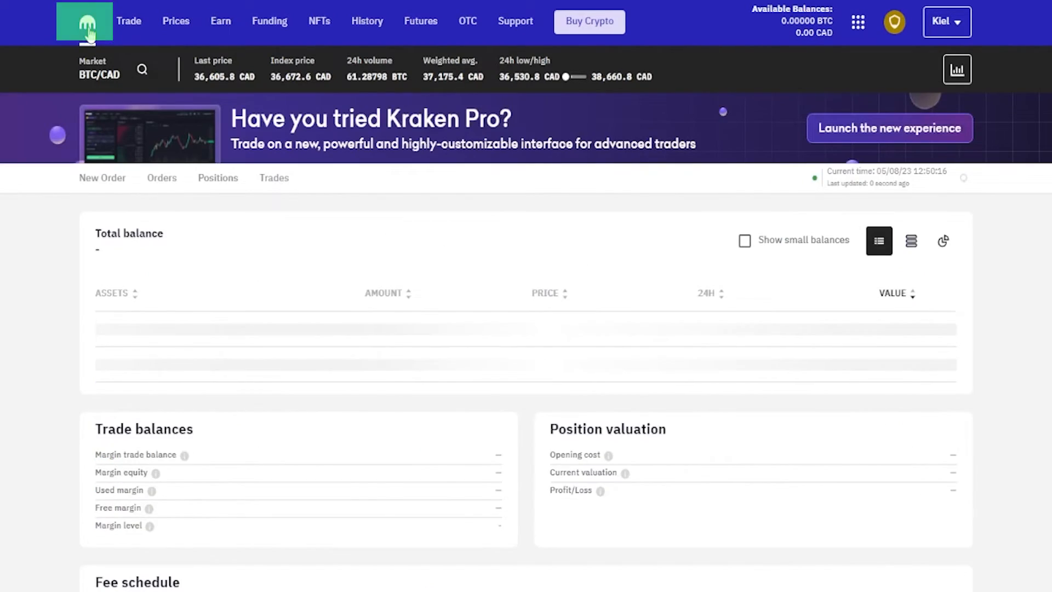